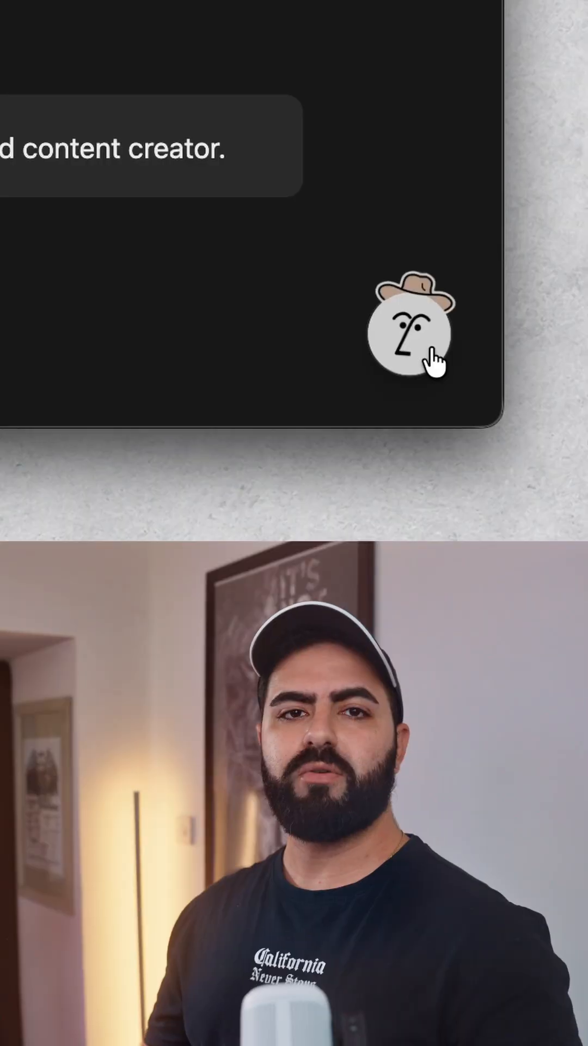
# Start a chat with the Notion AI assistant from its bottom-right avatar and get its greeting
pyautogui.click(412, 331)
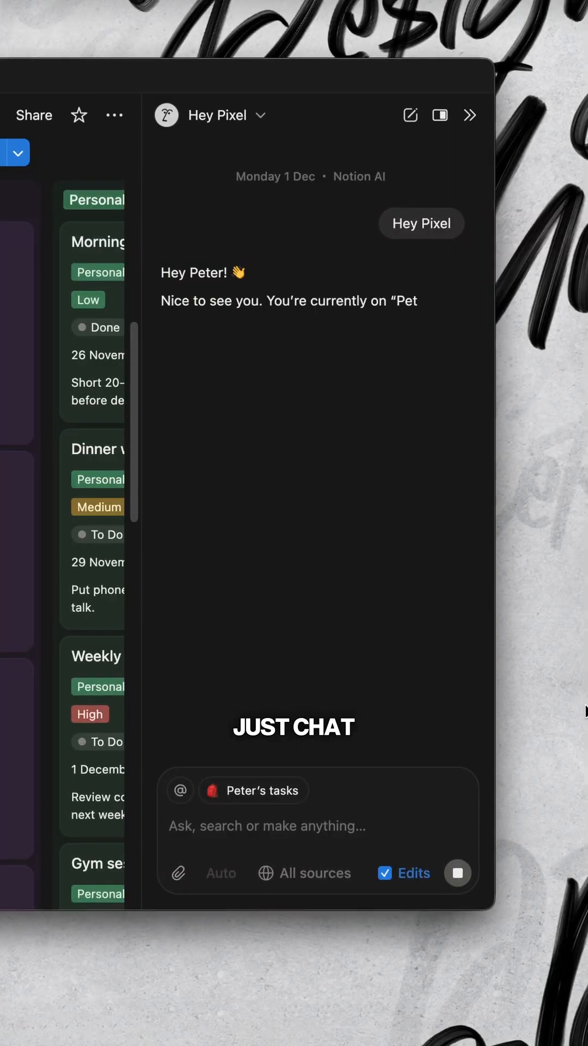
# Ask Notion AI to refine the weekly summary and build the hub with a My Week task table
pyautogui.write("Let's refine how the weekly summa")
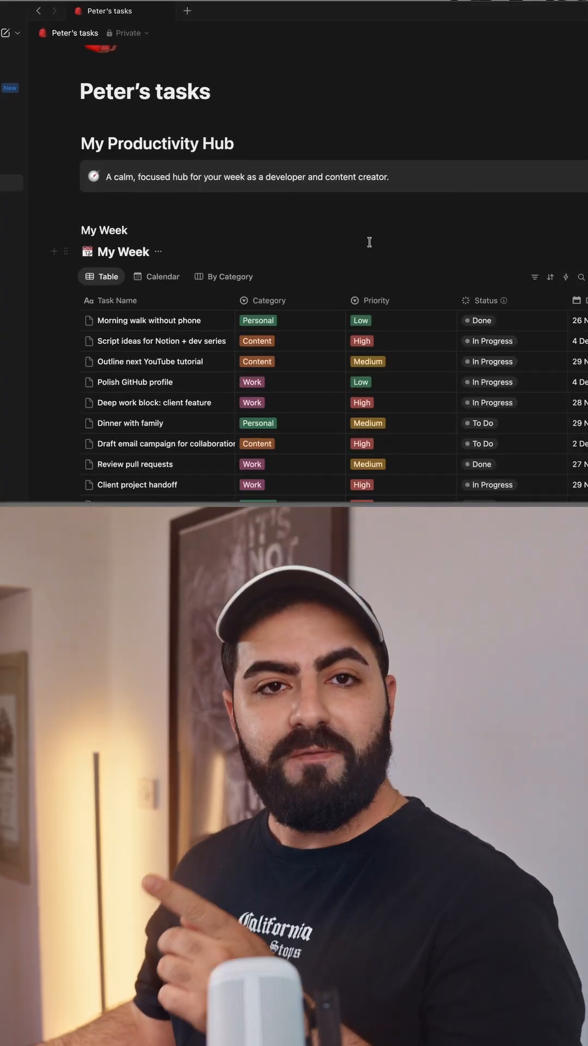
# Scroll through the full My Week task list down to the Weekly Summary snapshot counts
pyautogui.scroll(-3)
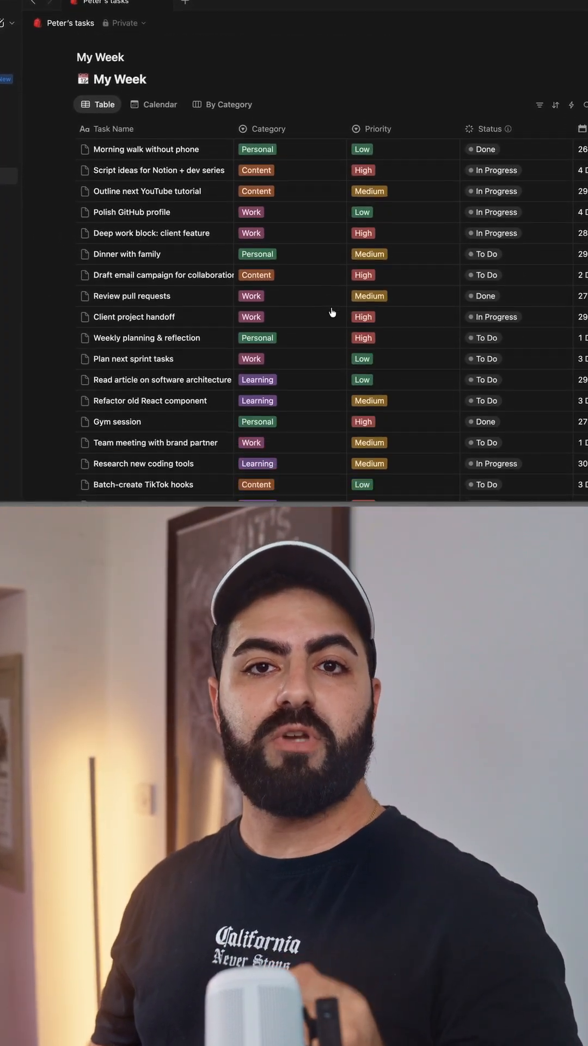
pyautogui.scroll(-3)
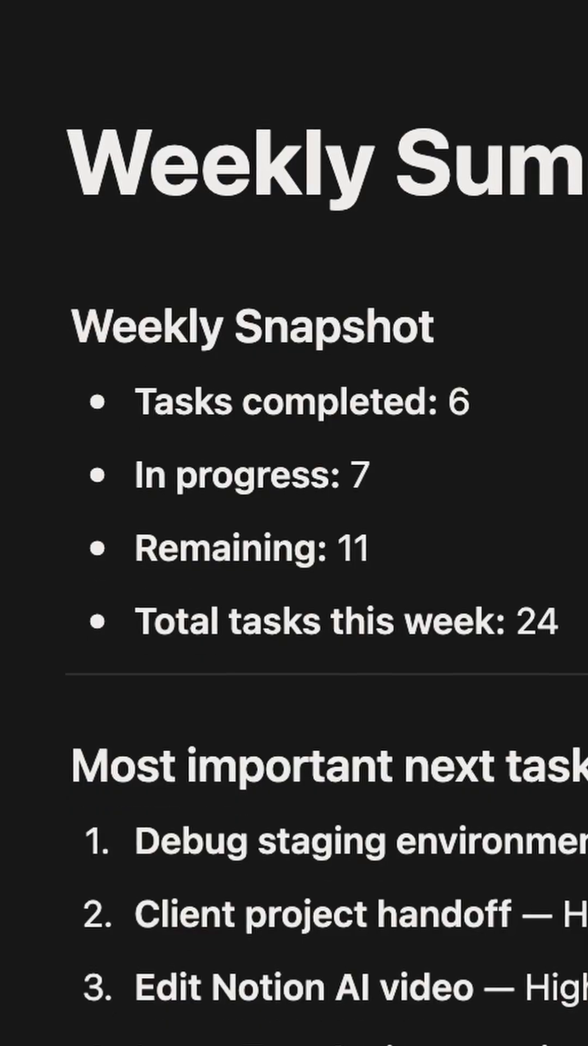
# Scroll the Weekly Summary to review the top next tasks before personalising Pixel
pyautogui.scroll(-3)
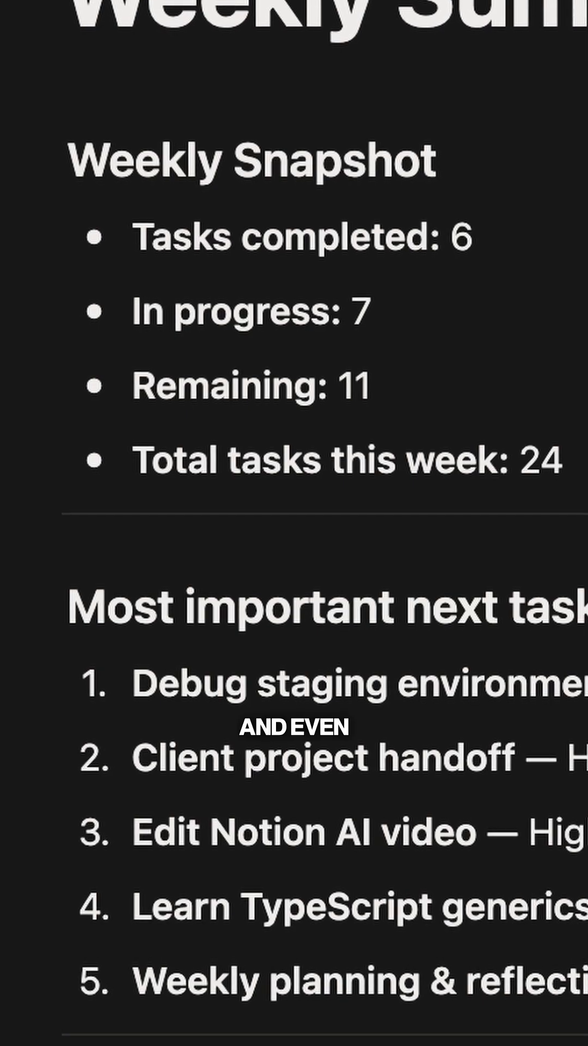
pyautogui.scroll(-3)
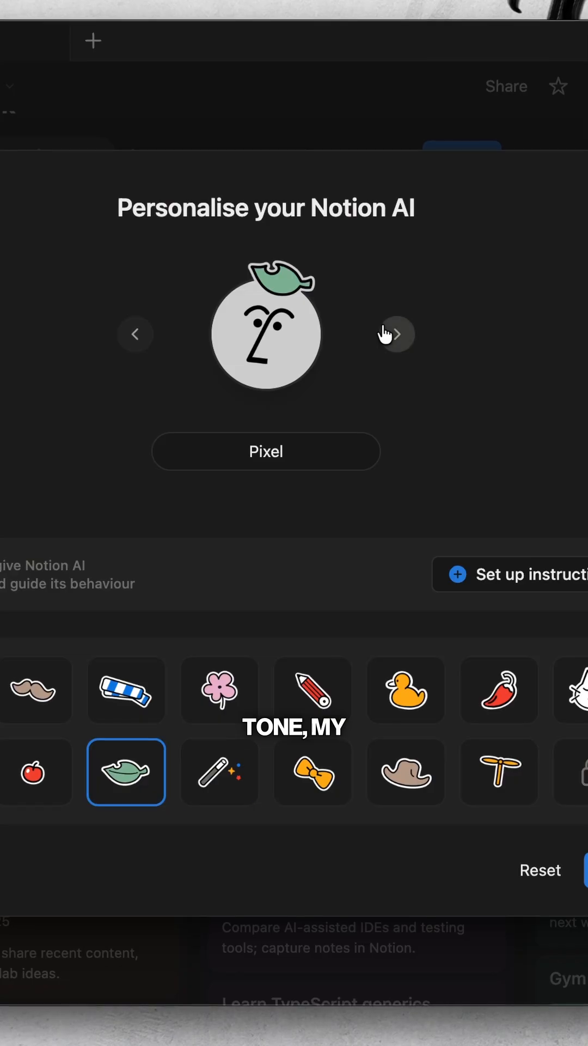
# Create a new task page titled 'Create SEO friendly titles' with empty properties
pyautogui.click(503, 776)
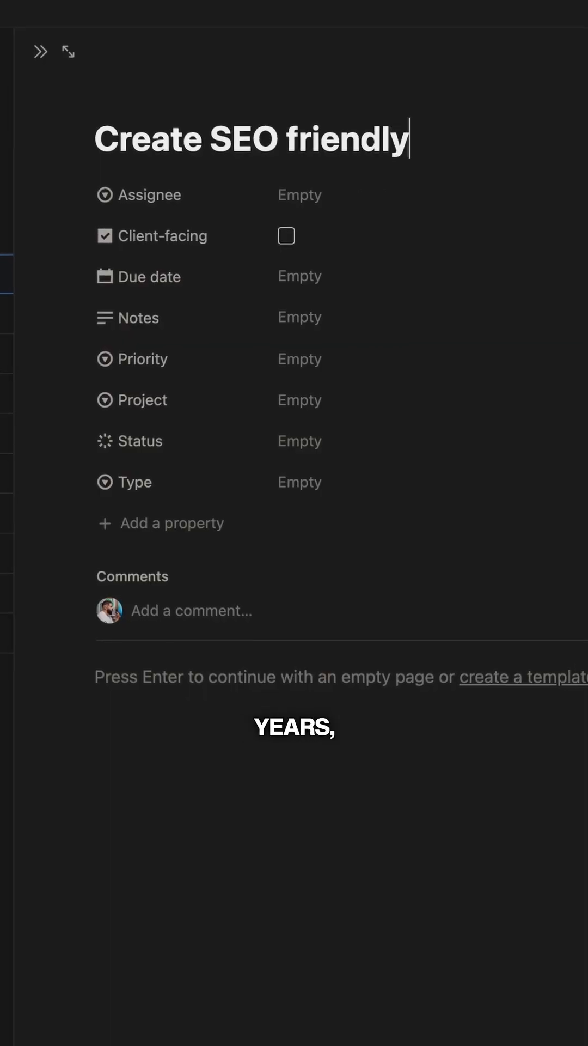
pyautogui.write('titles')
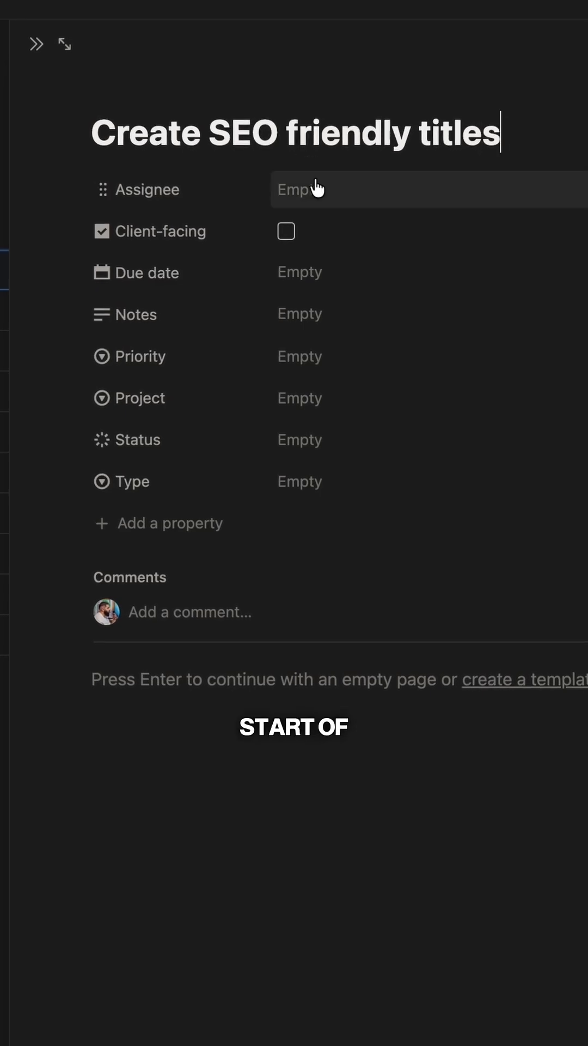